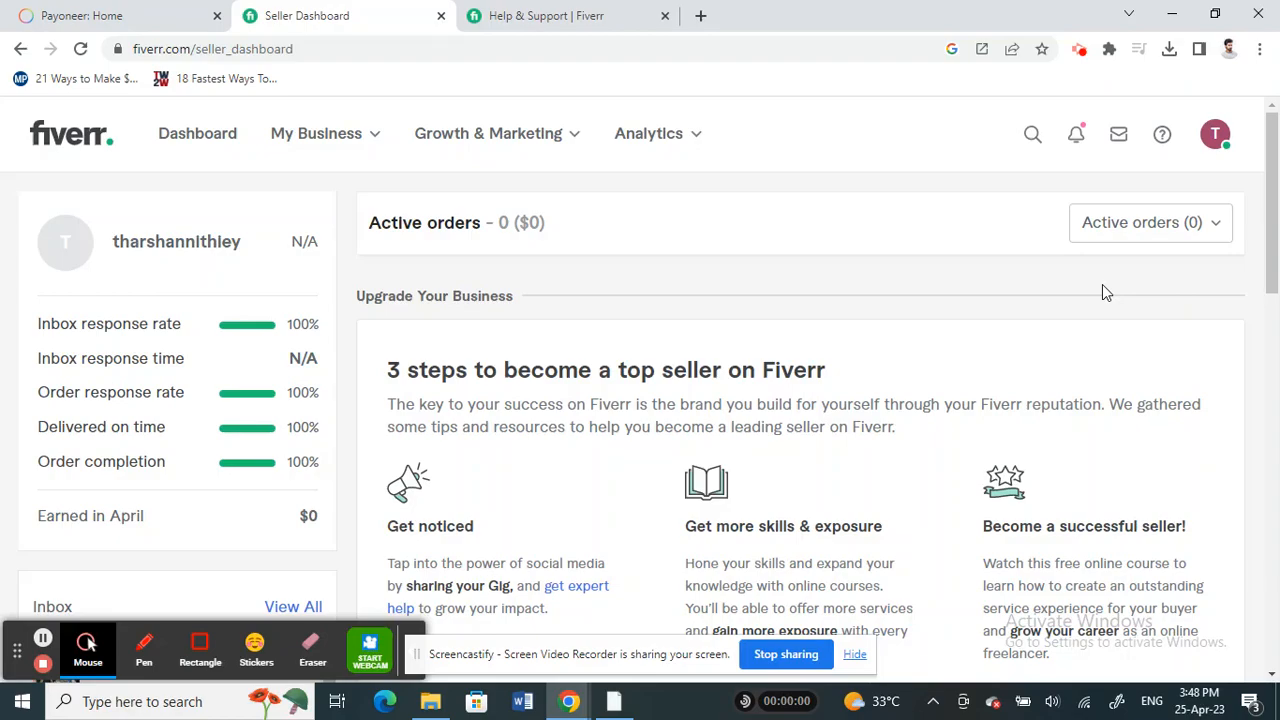
mouse_move(623, 666)
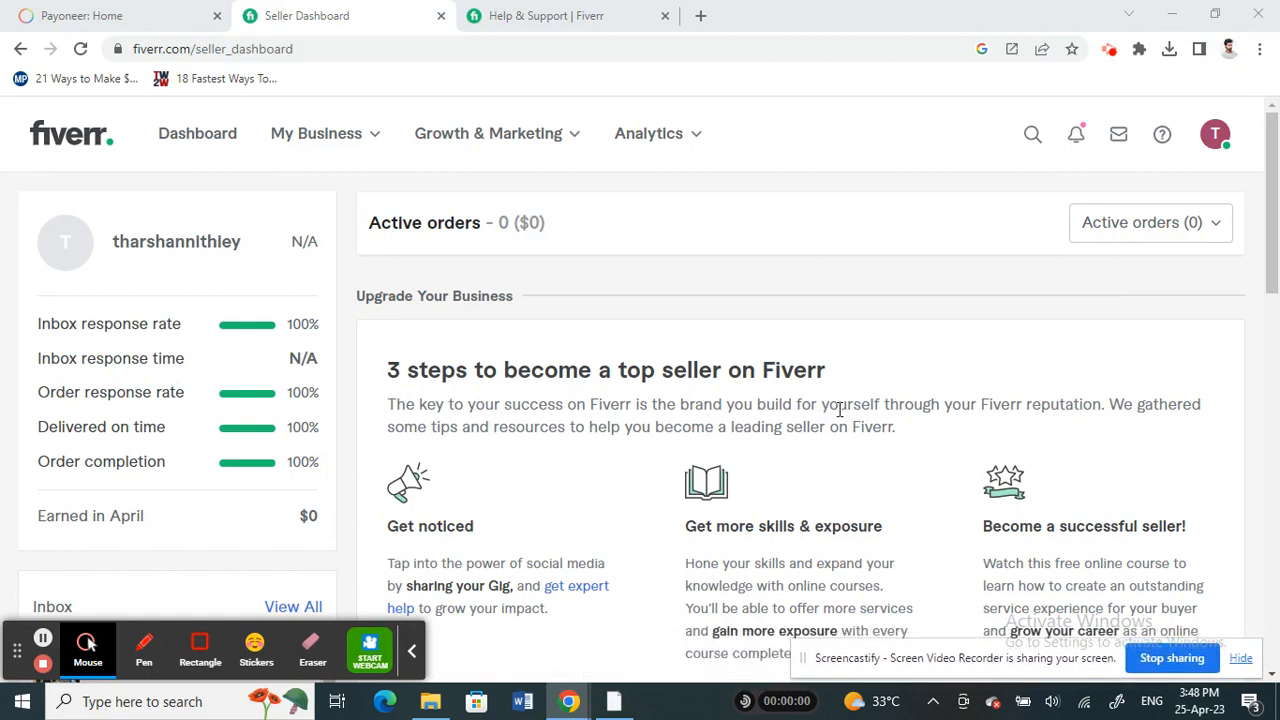
mouse_move(799, 72)
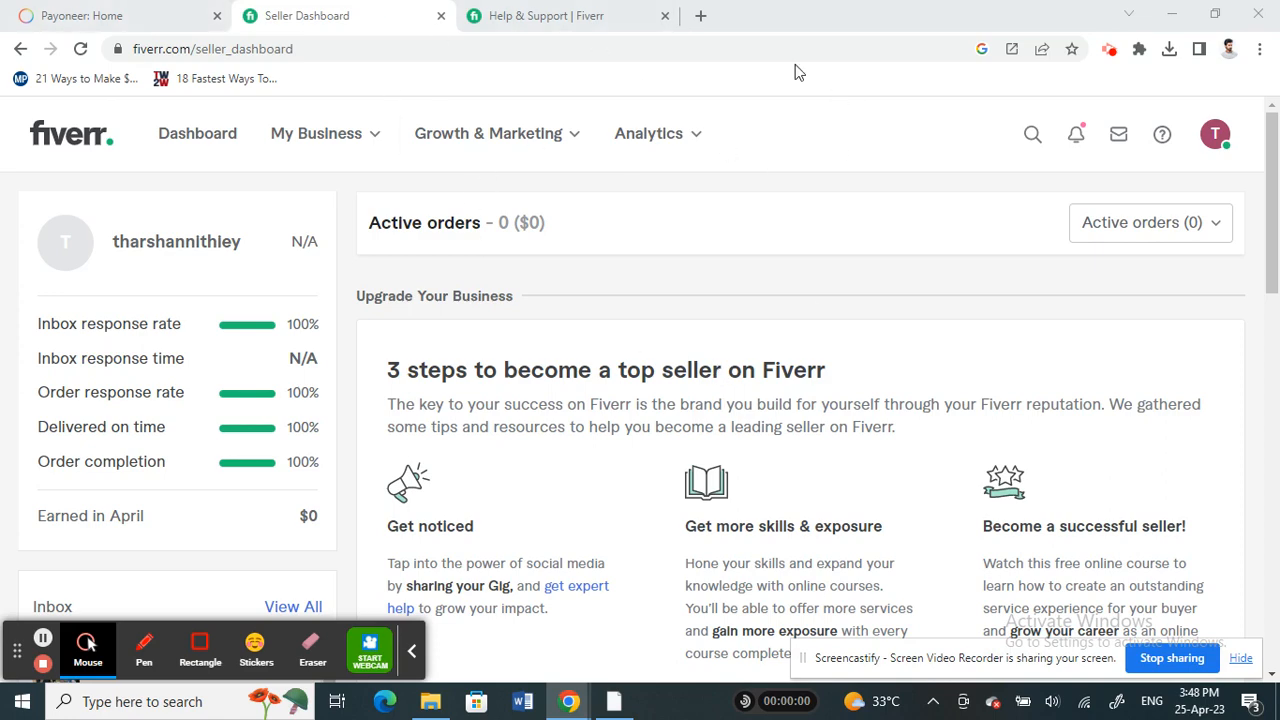
mouse_move(27, 240)
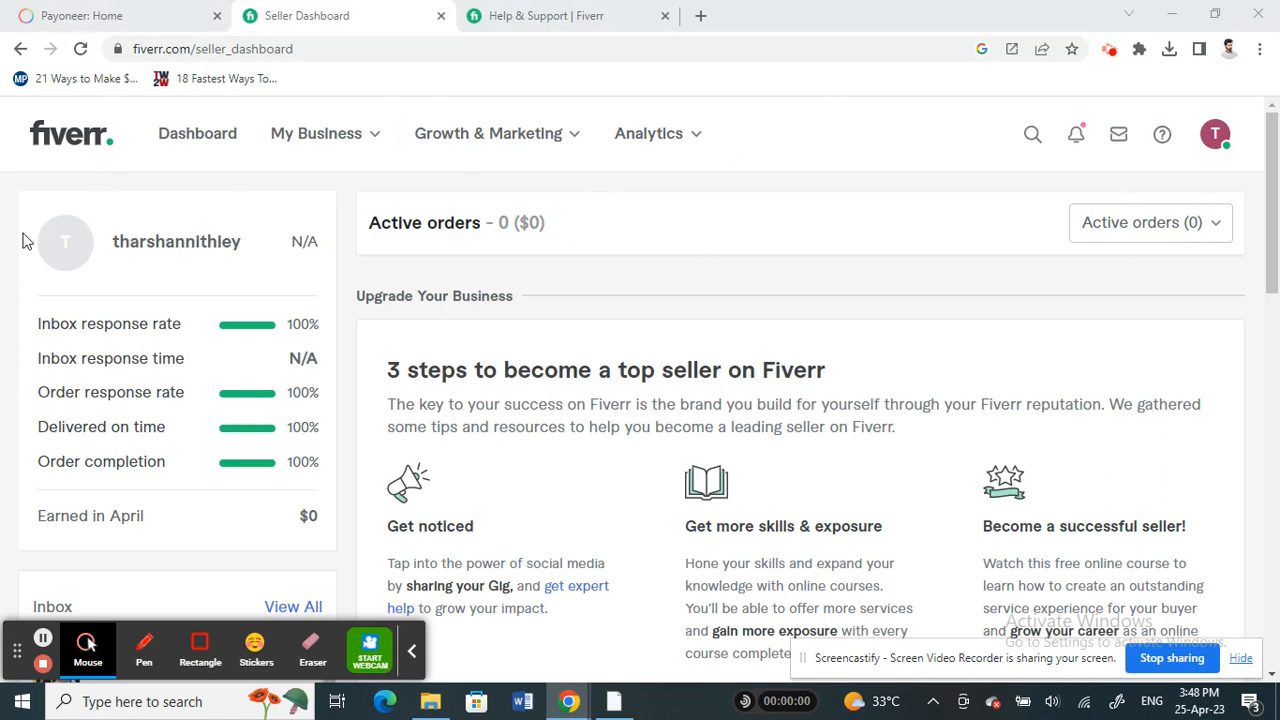
- Scroll to the dashboard footer and open Help & Support in a new tab
scroll(down, 3)
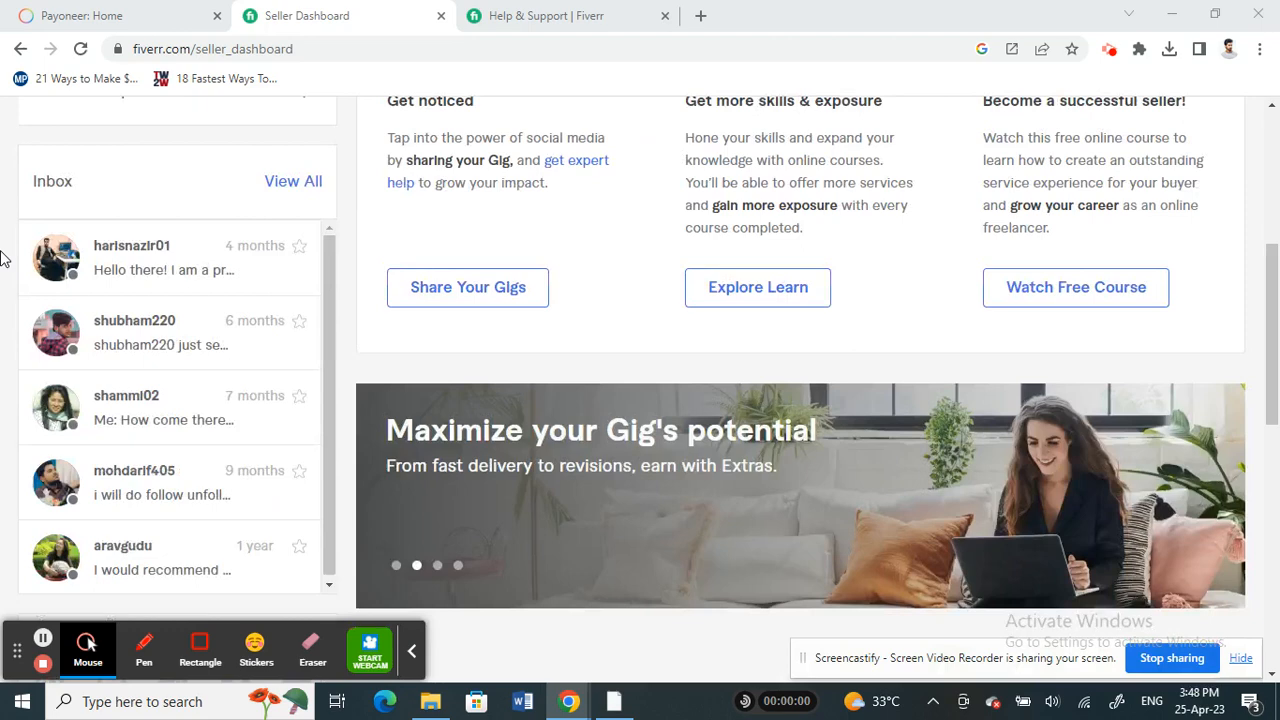
scroll(down, 3)
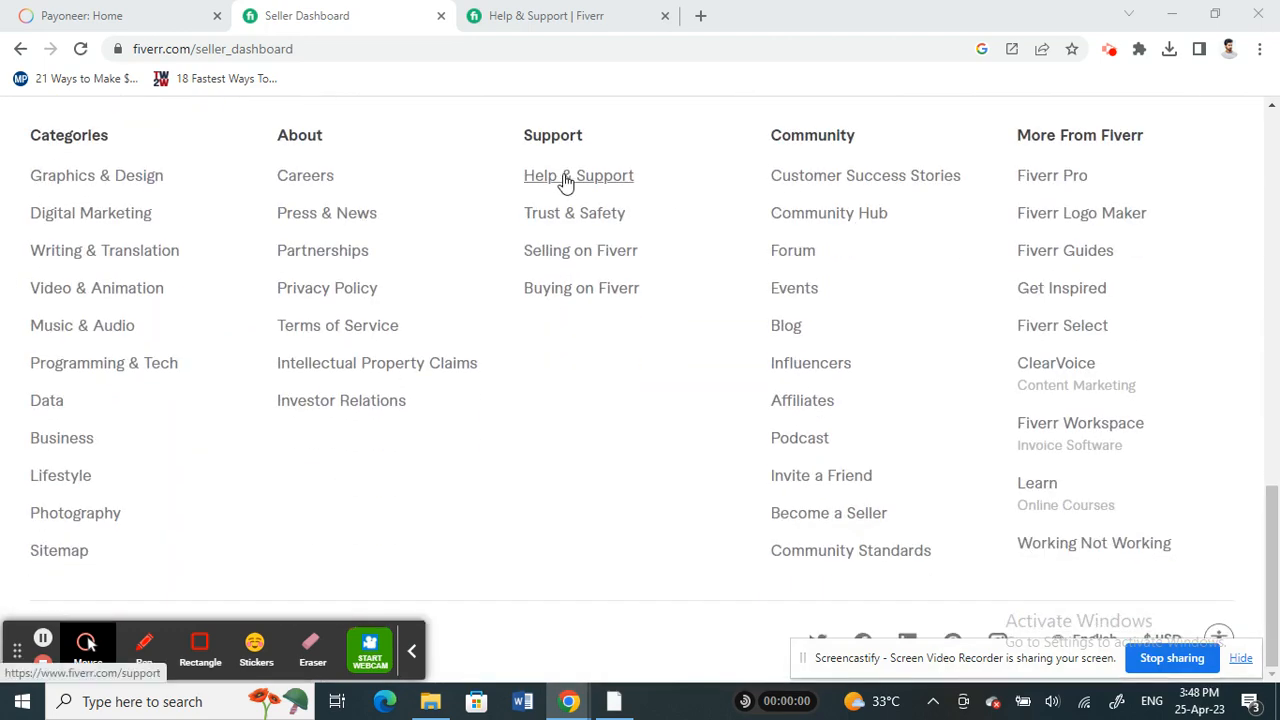
click(578, 175)
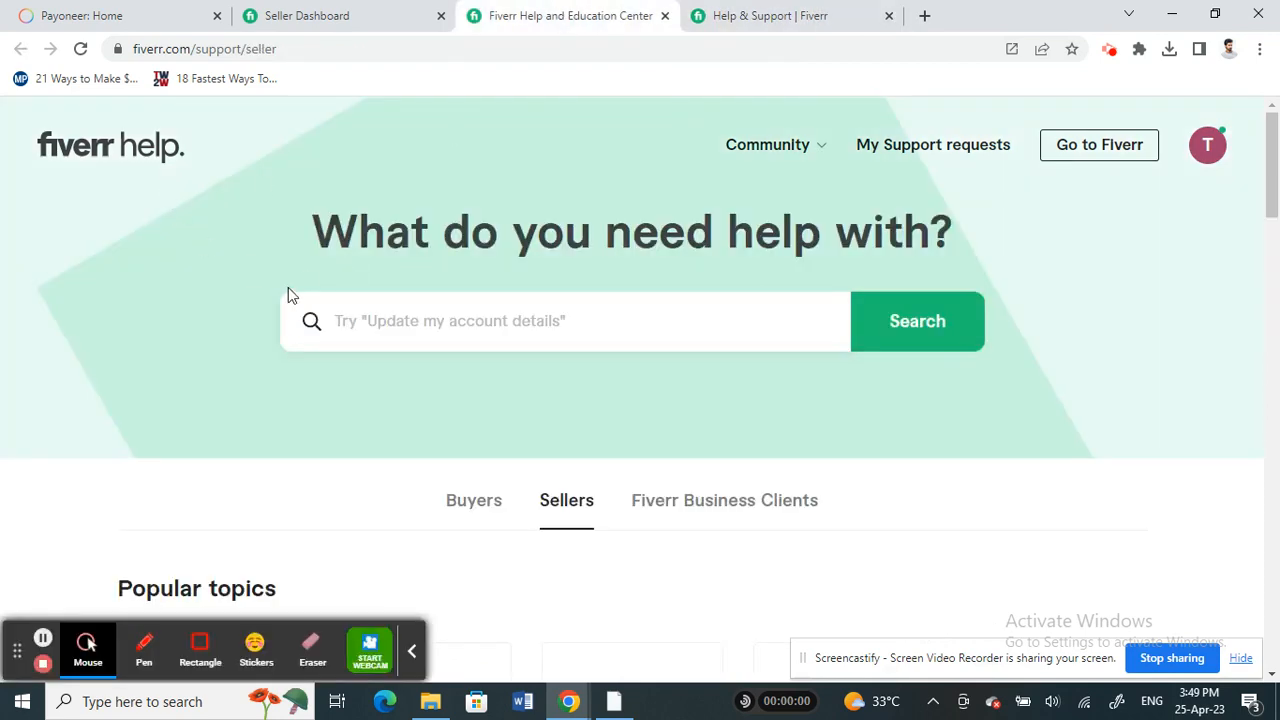
- Open the seller help article about Payoneer accounts under Withdrawal revenues
scroll(down, 3)
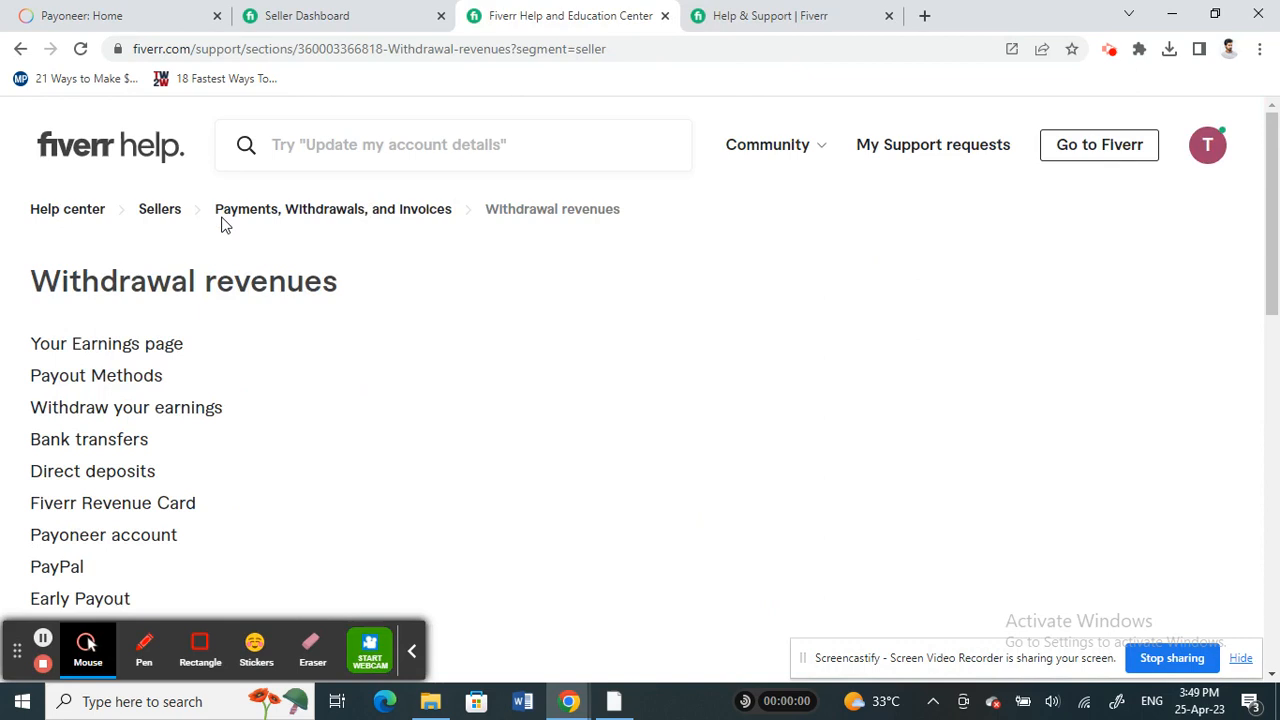
scroll(down, 3)
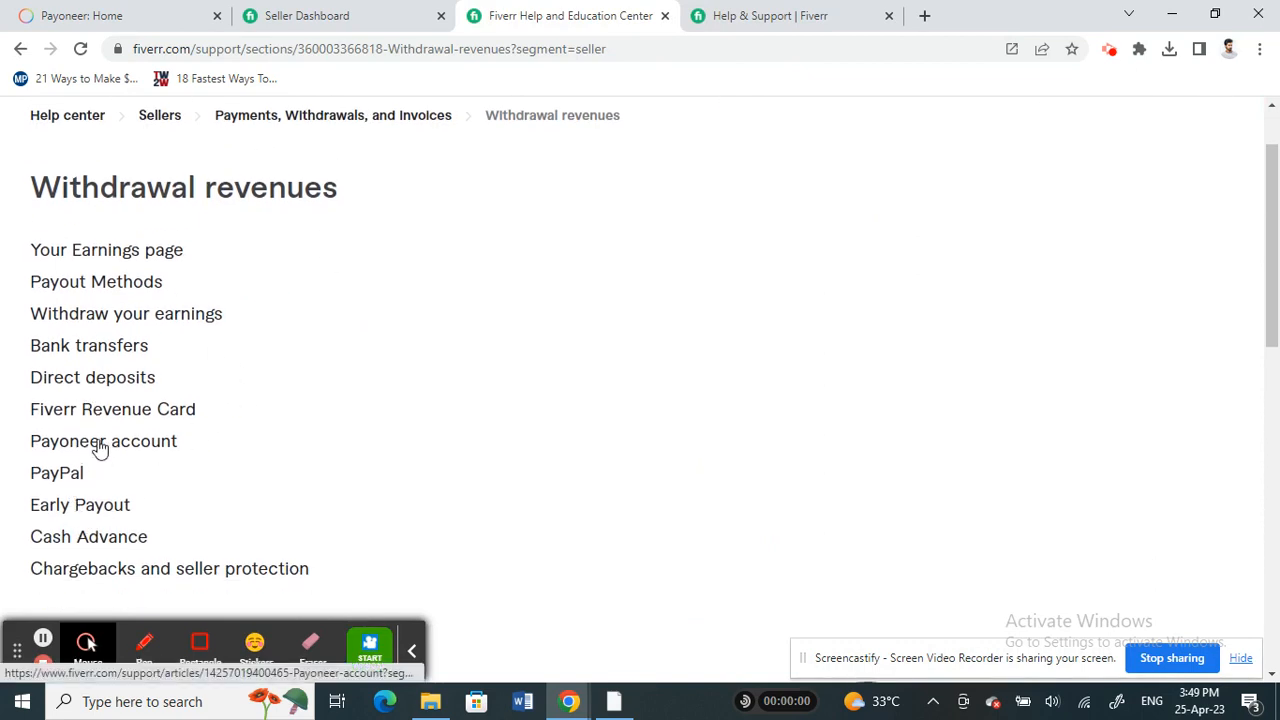
click(103, 441)
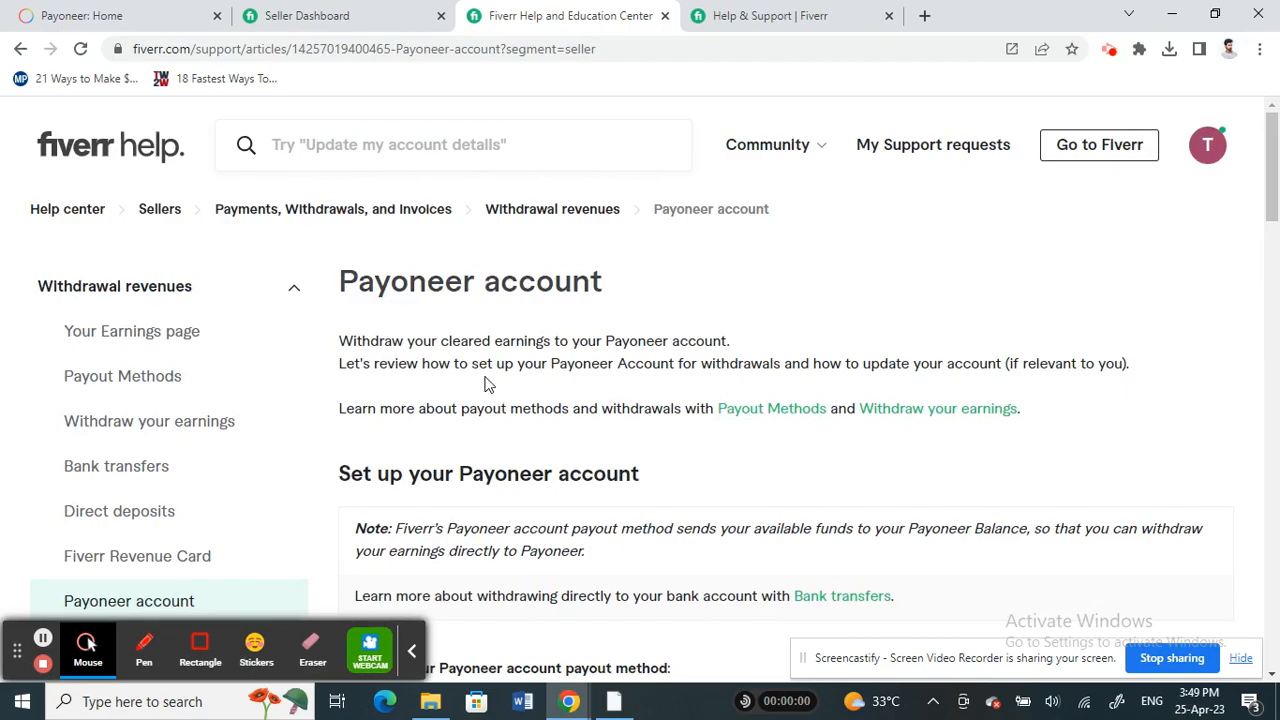
- Mark the Payoneer article as not helpful and scroll toward Contact Support
scroll(down, 3)
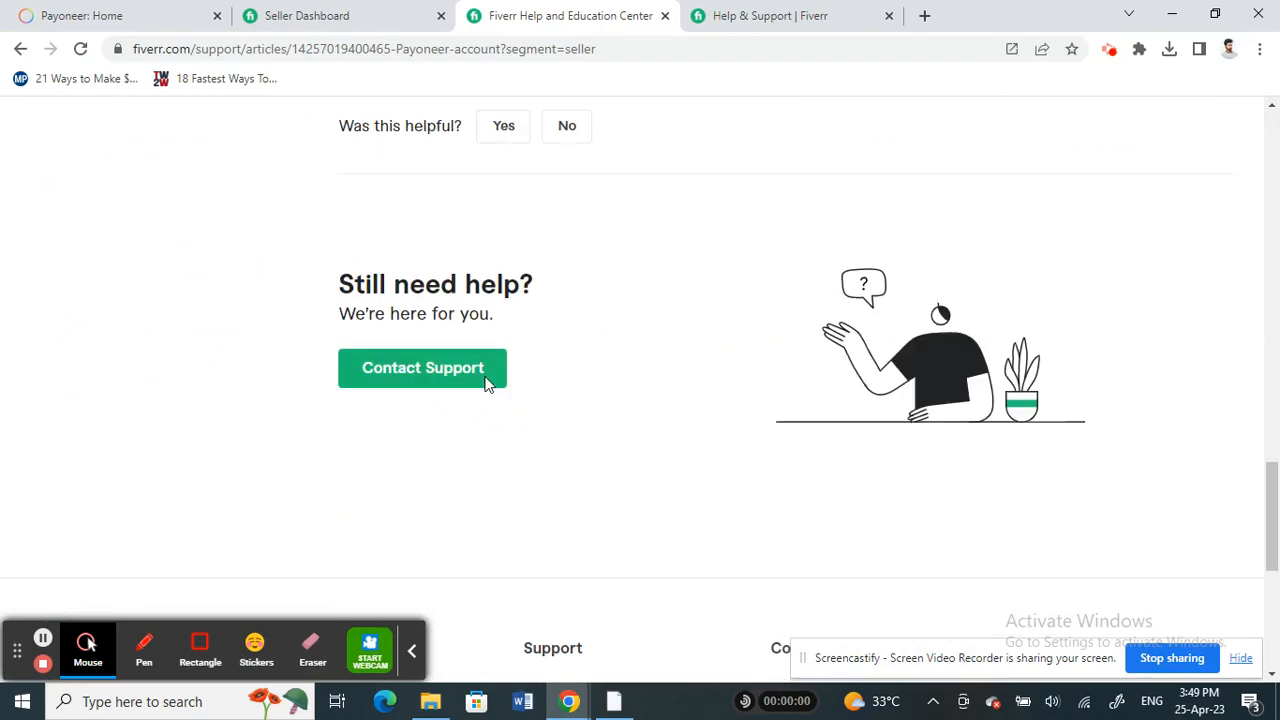
scroll(up, 3)
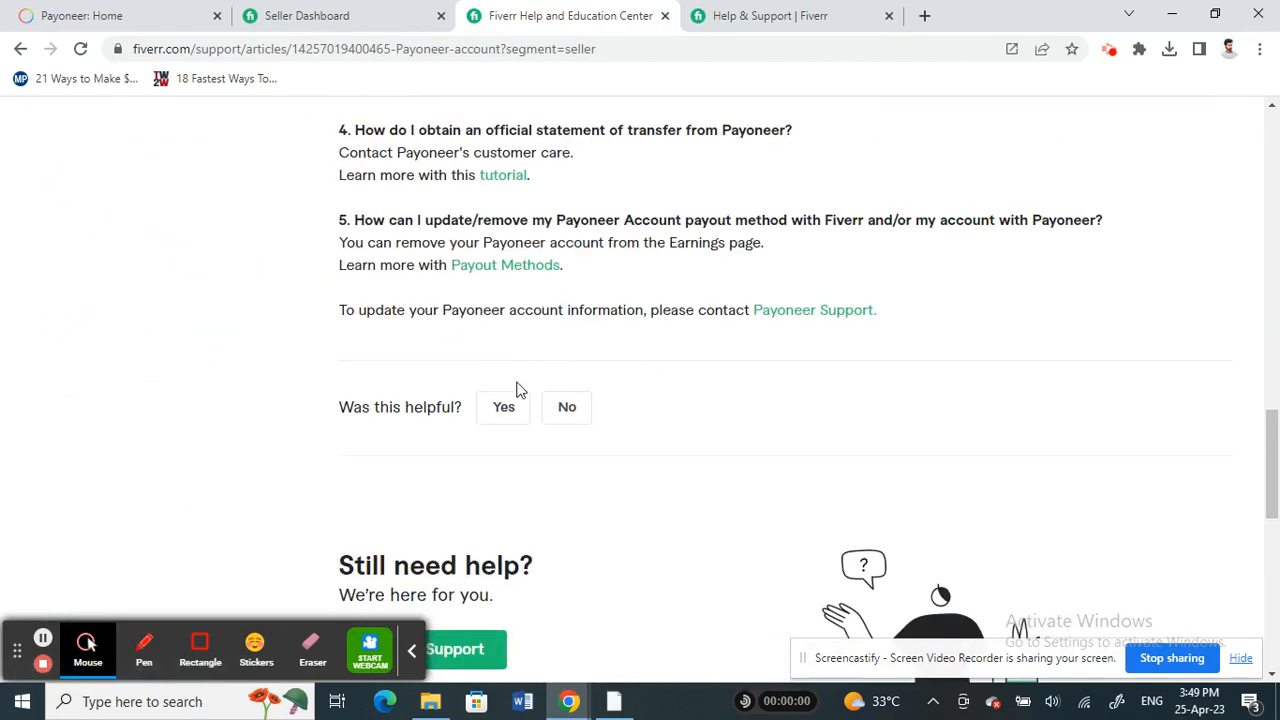
click(567, 407)
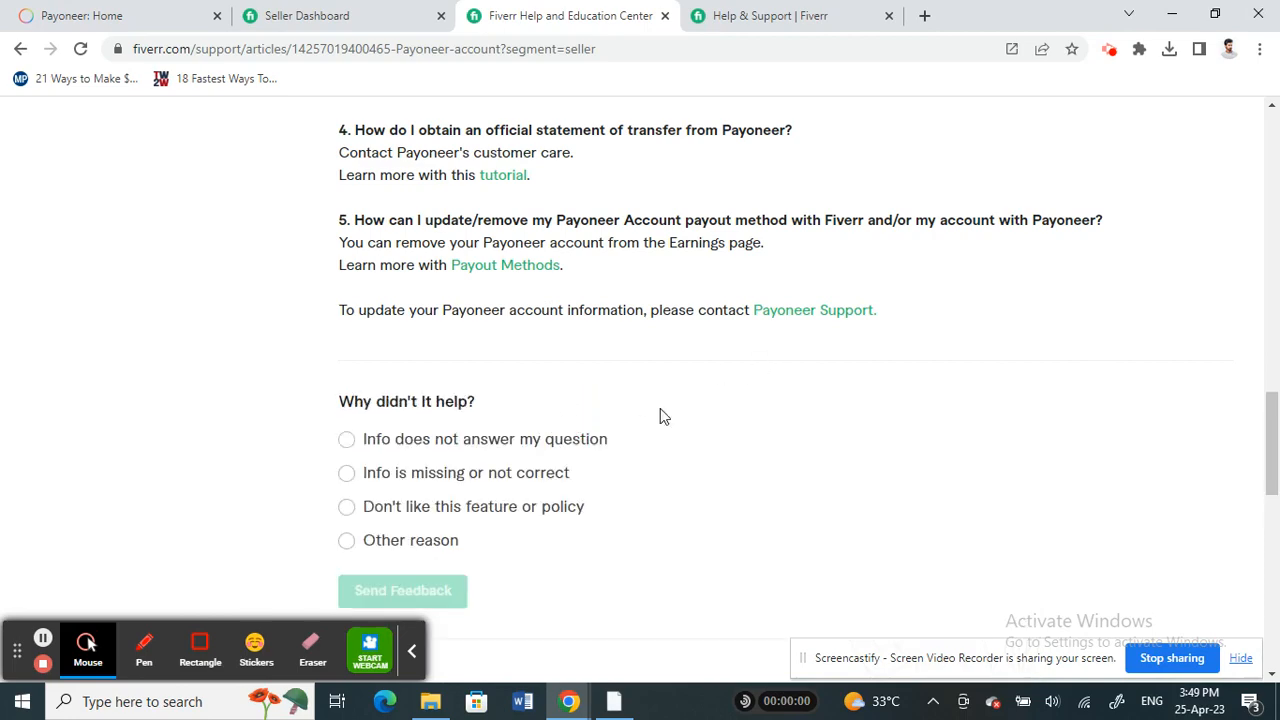
scroll(down, 3)
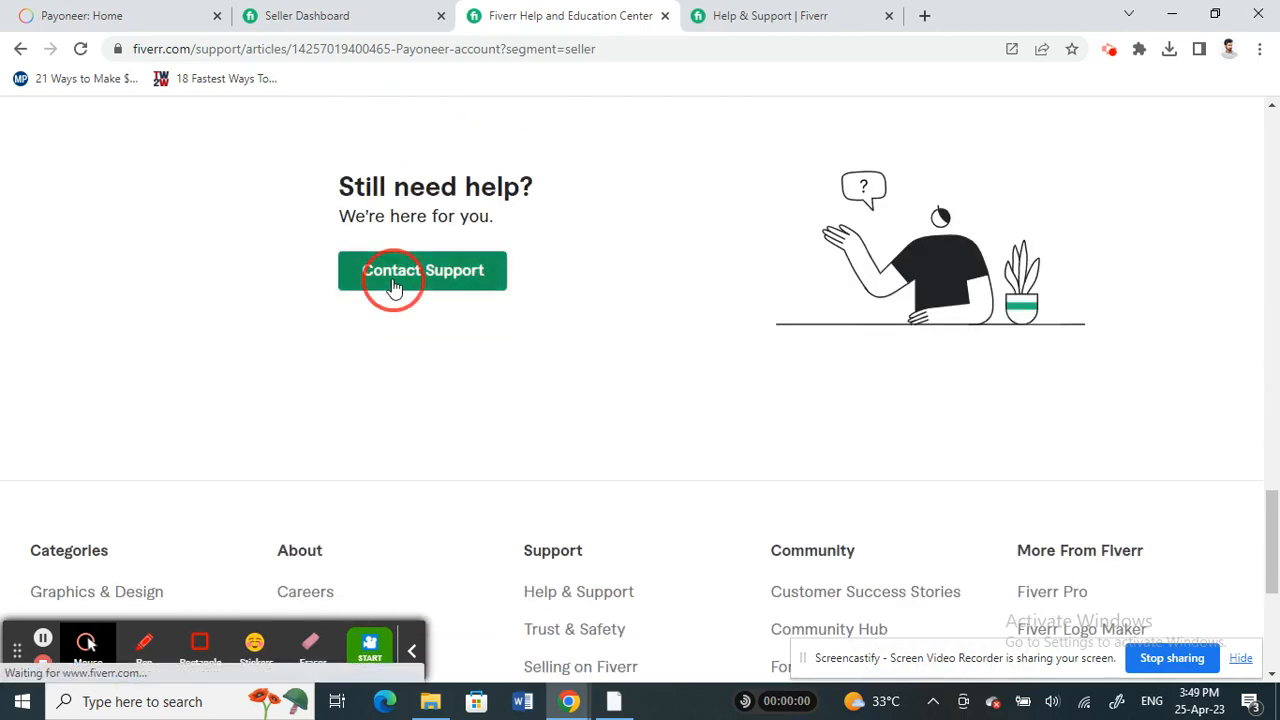
- Contact Support and choose Selling on Fiverr > Payments and withdrawals
click(422, 270)
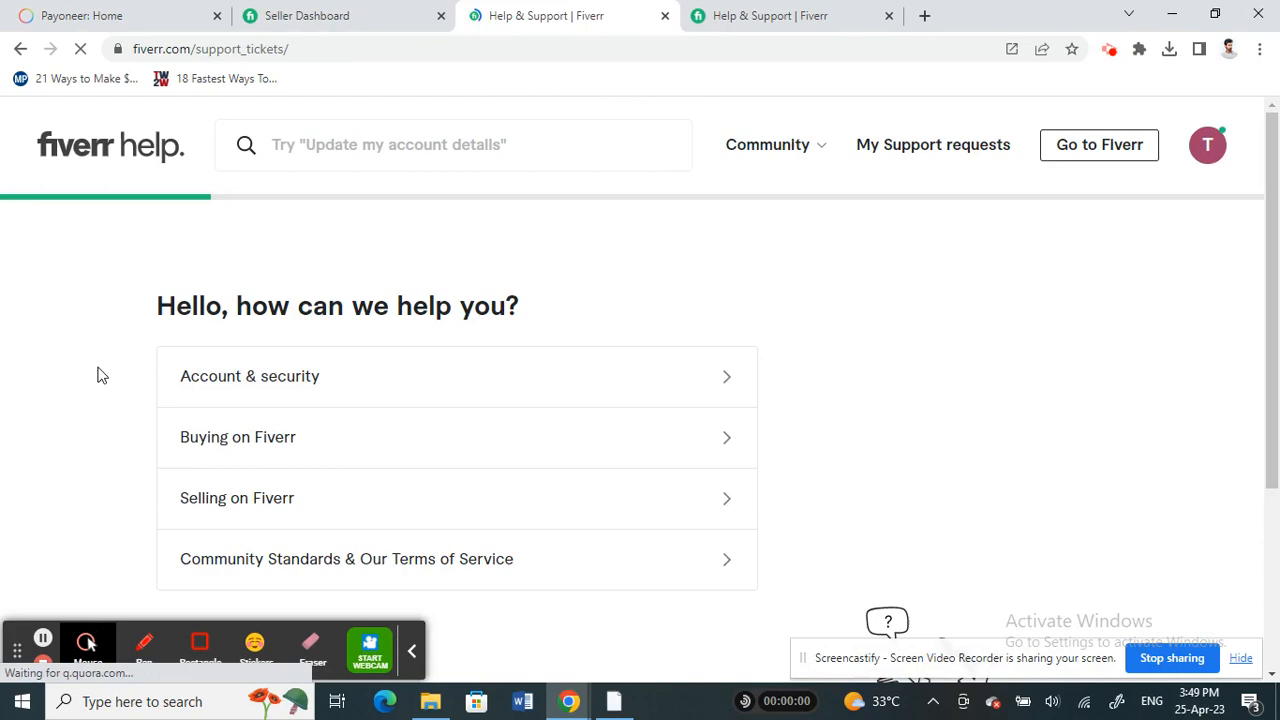
click(250, 376)
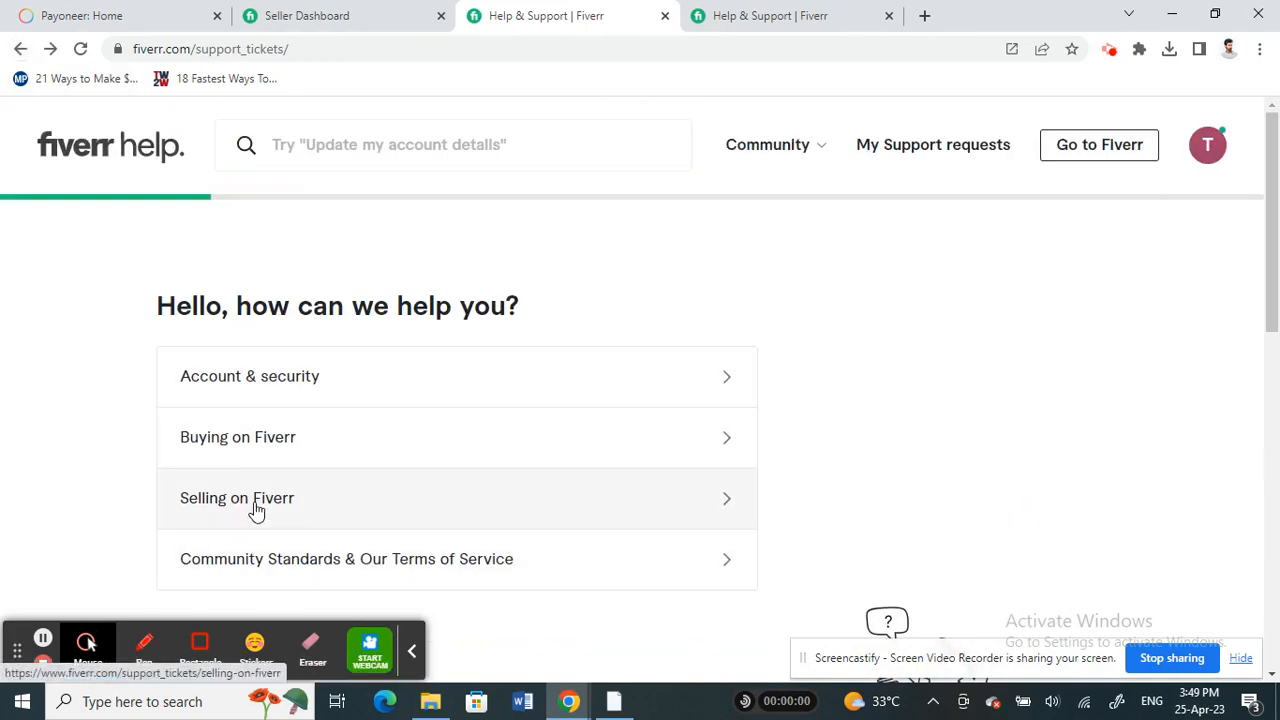
click(237, 498)
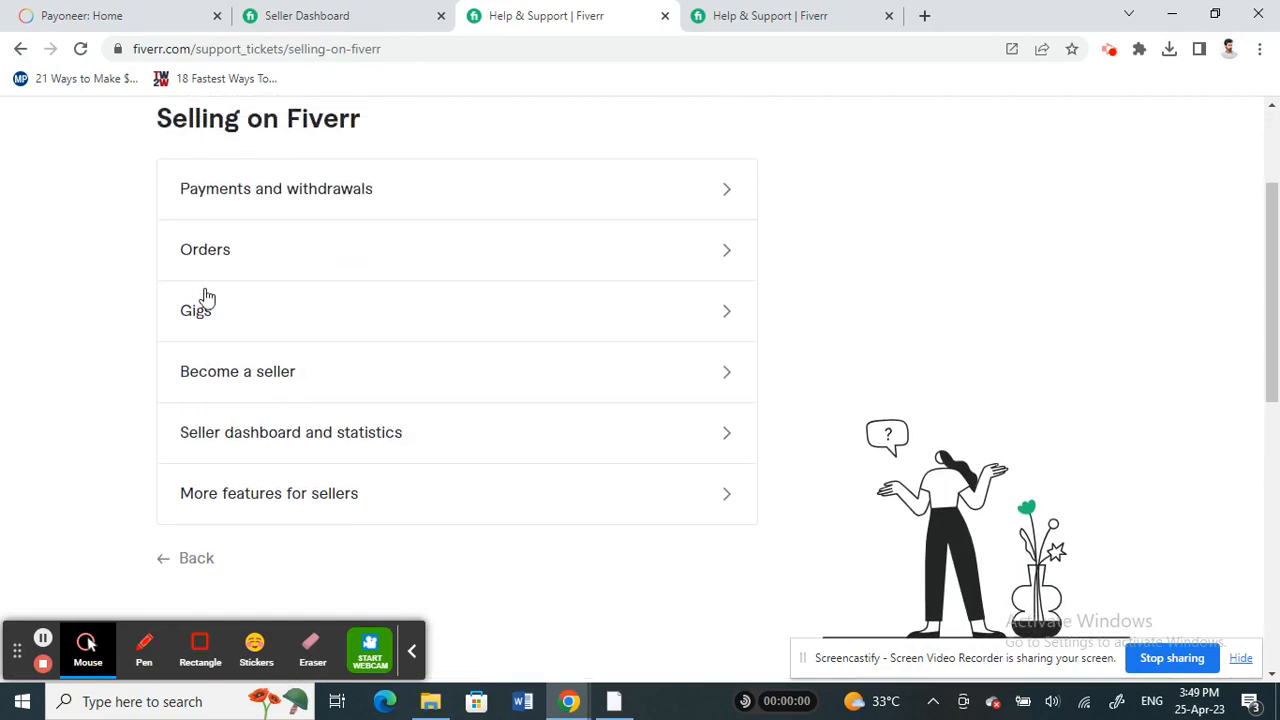
click(276, 188)
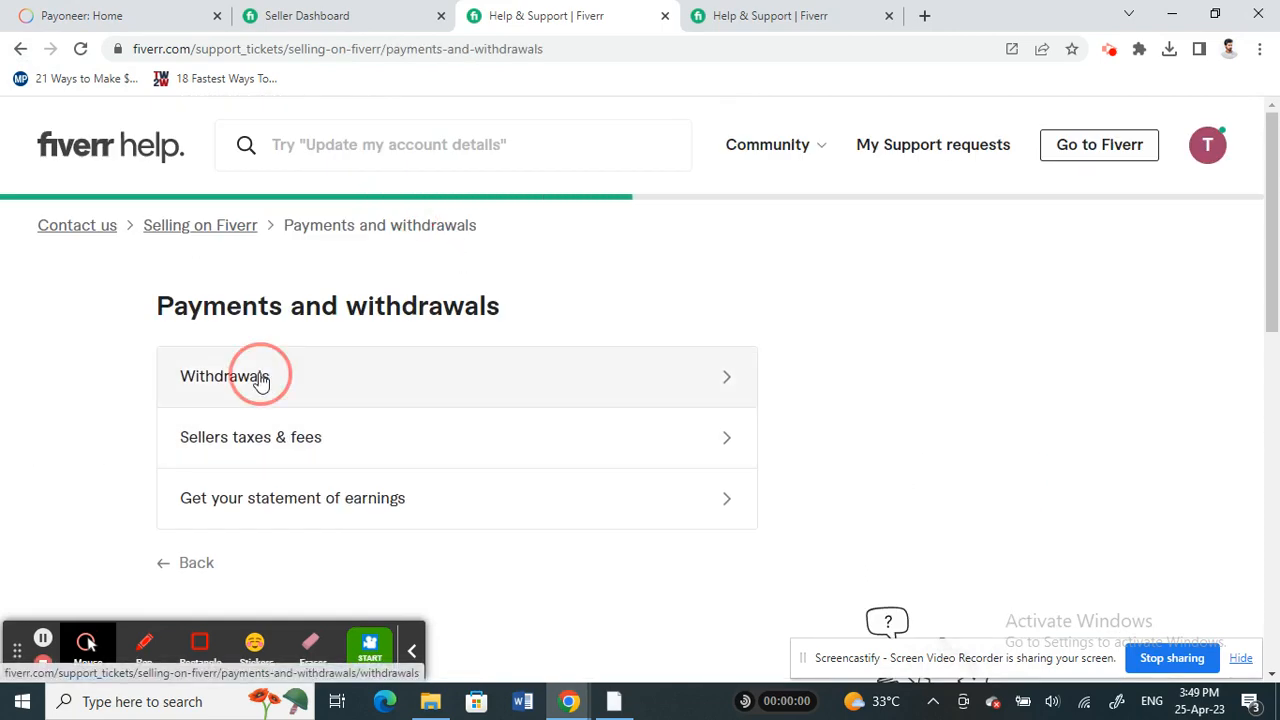
- Pick Withdrawals > Withdraw your available balance and choose 'I still need help'
click(260, 376)
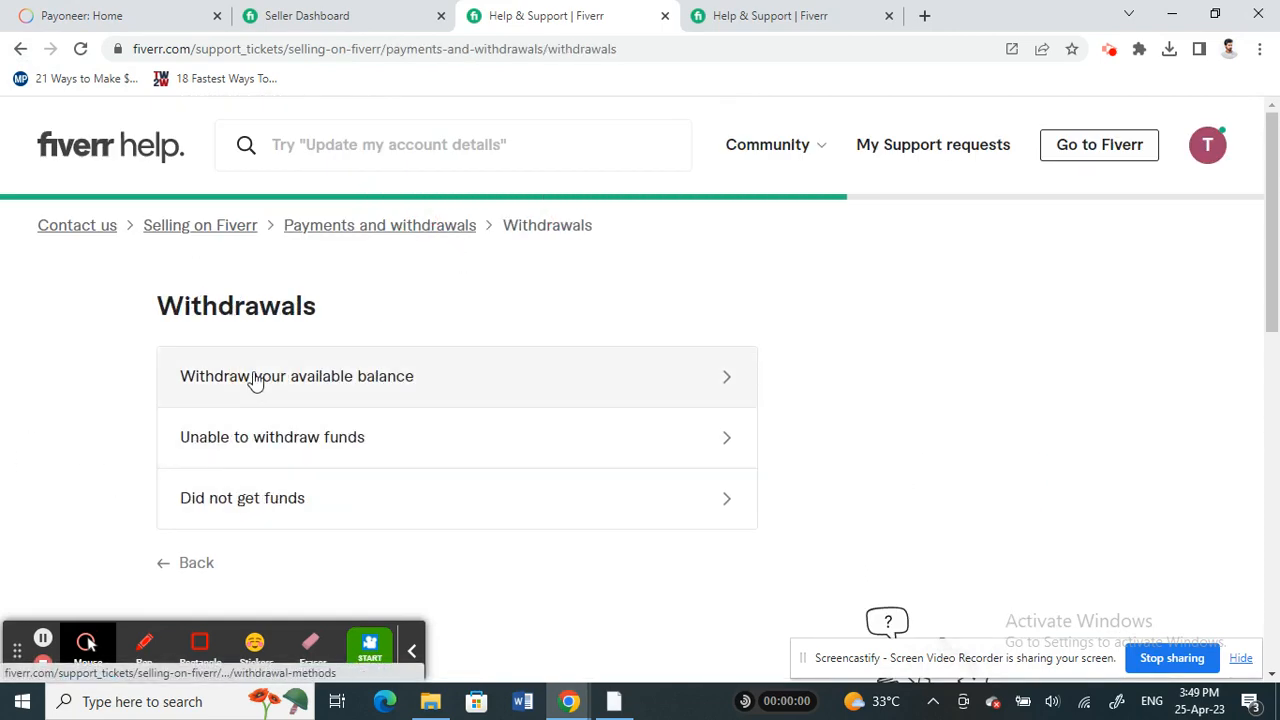
click(296, 375)
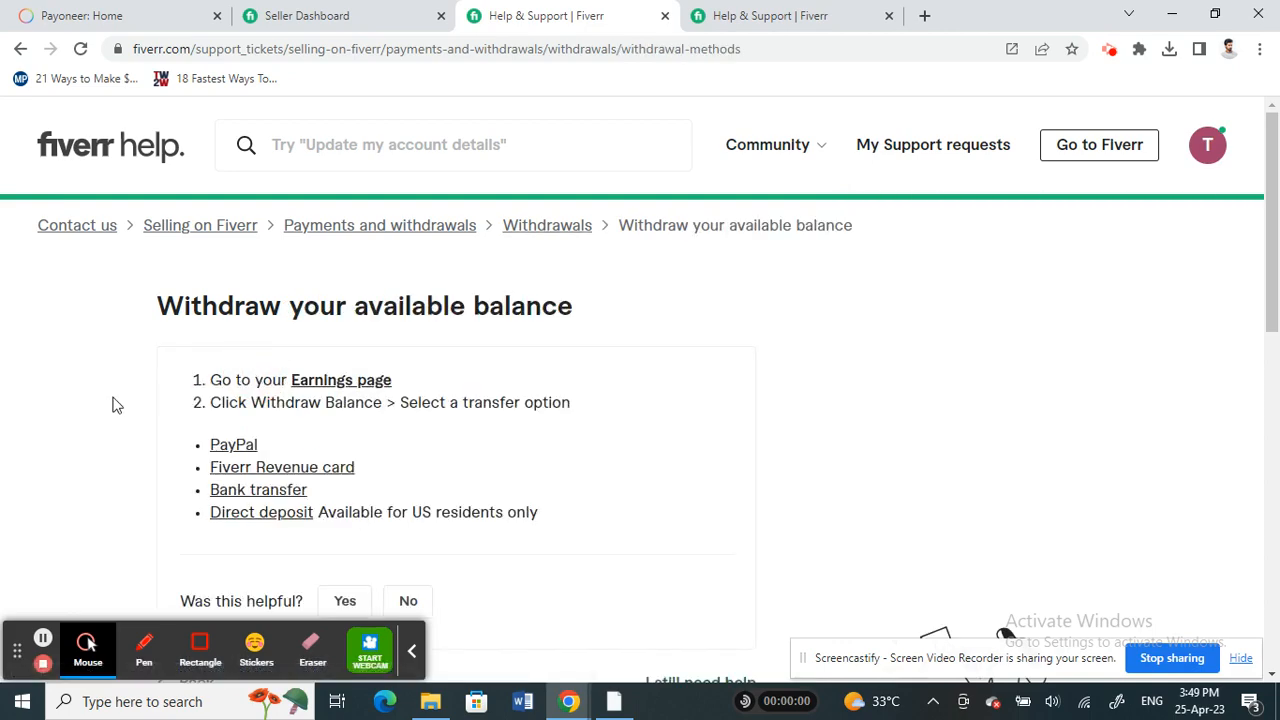
scroll(down, 3)
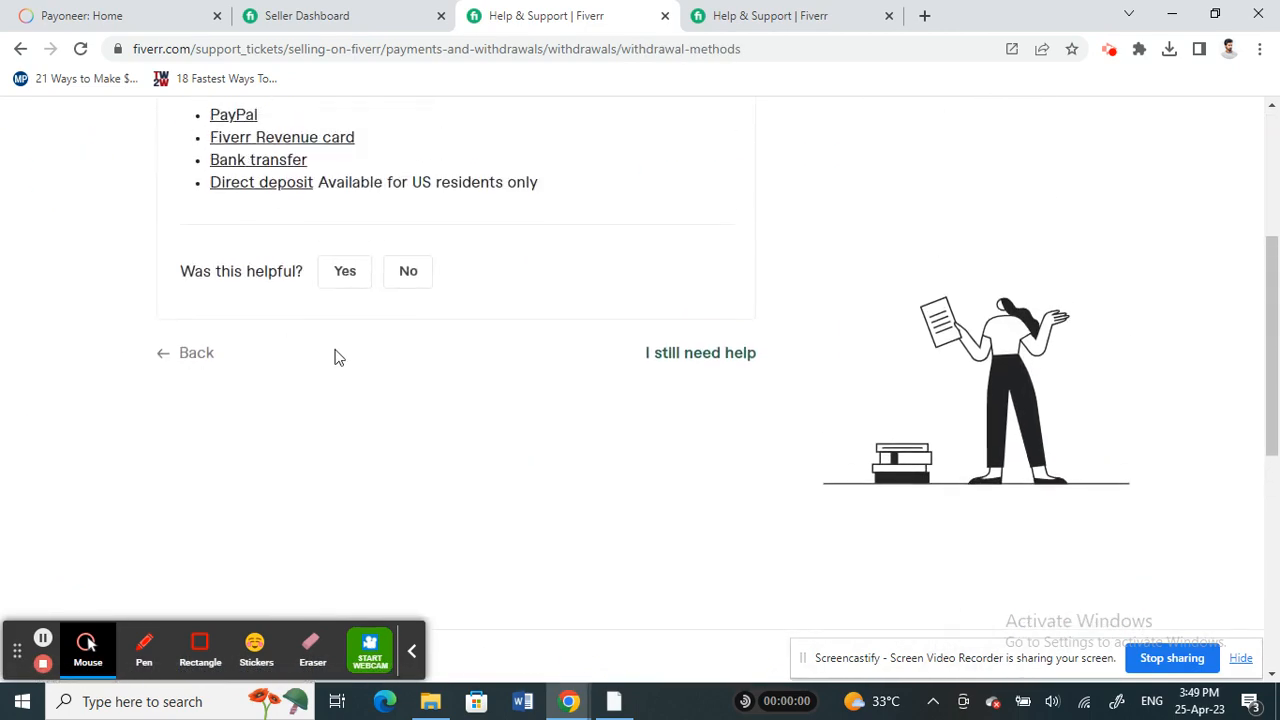
mouse_move(700, 352)
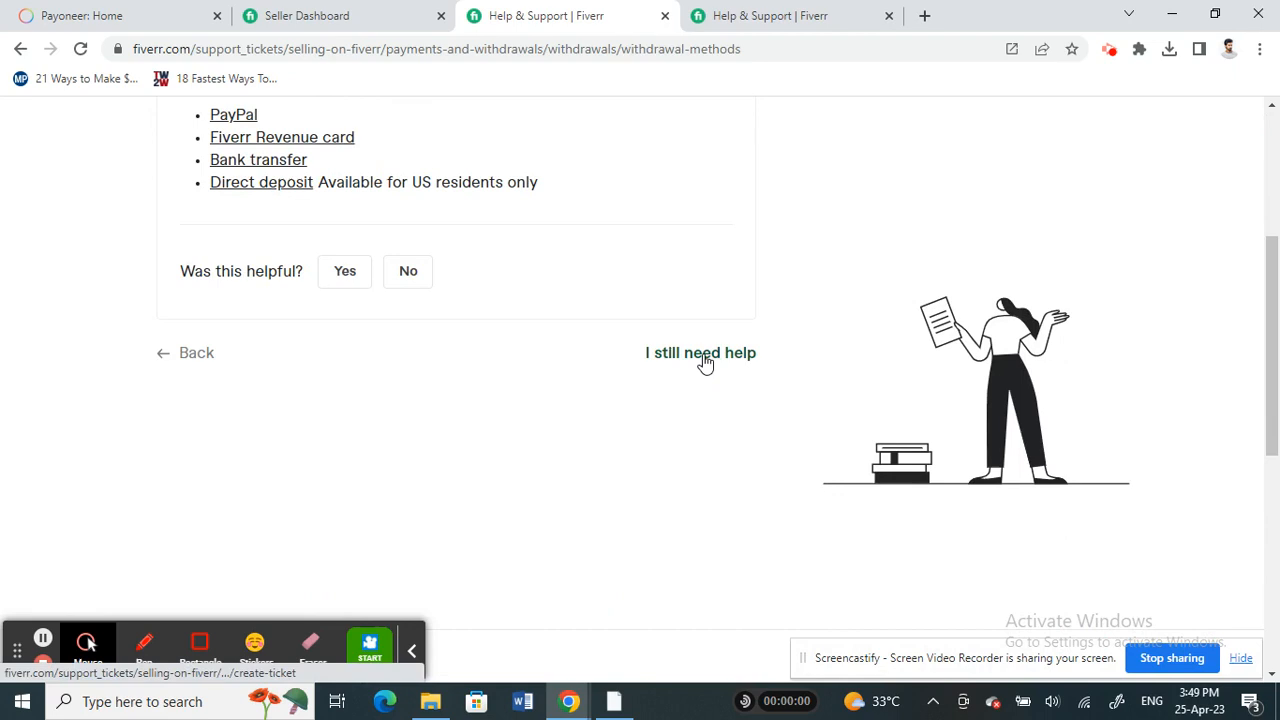
click(700, 352)
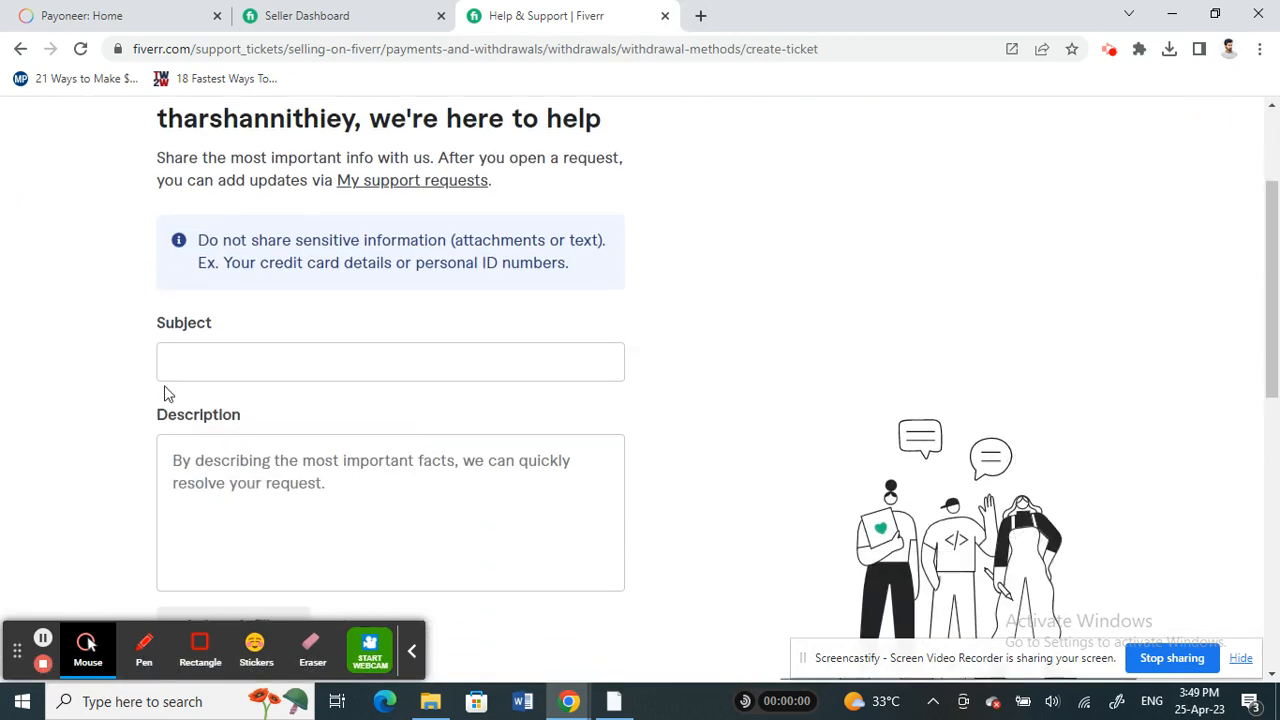
- Enter 'Request to remove Payoneer' in the support request's Subject field
click(390, 361)
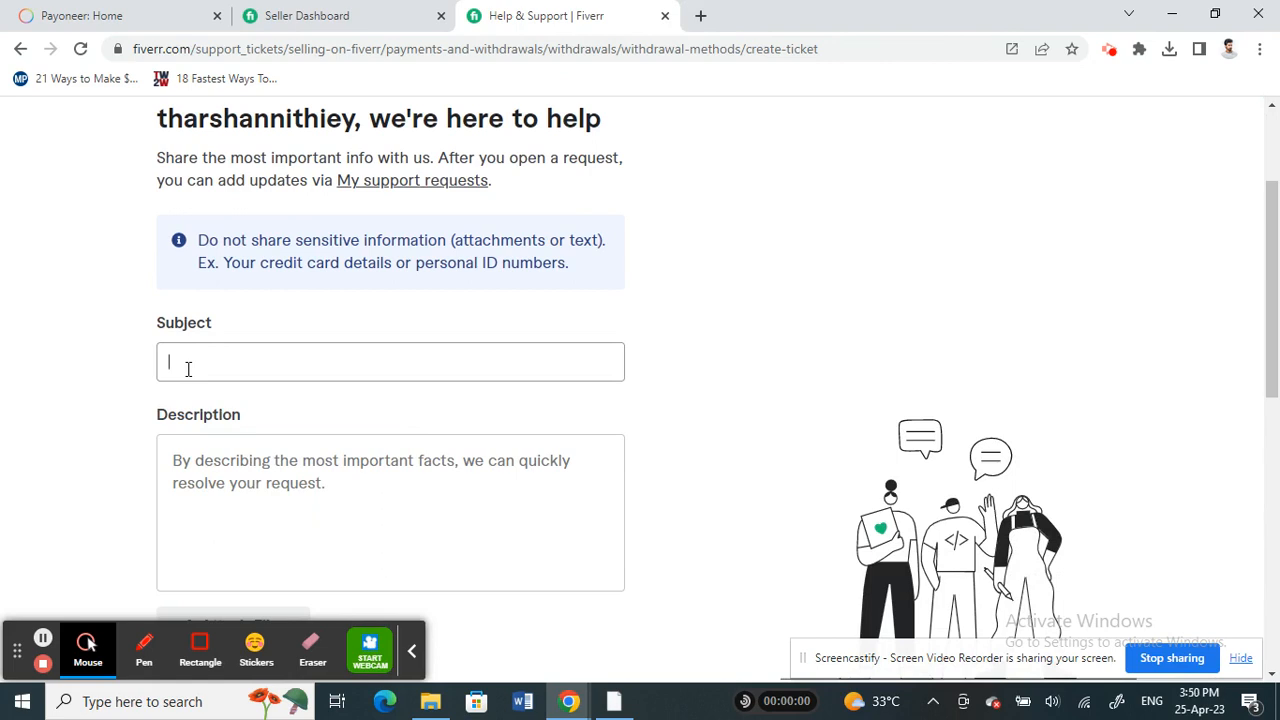
text(Regie)
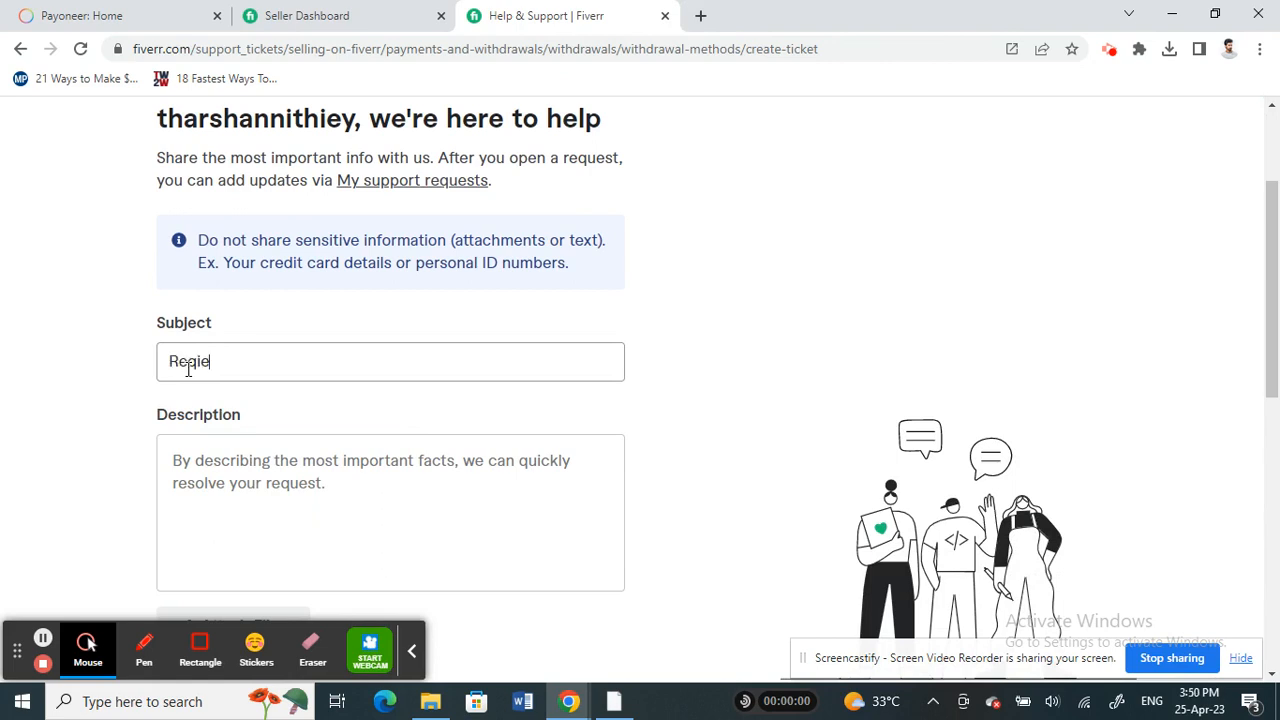
text(Request to remove P)
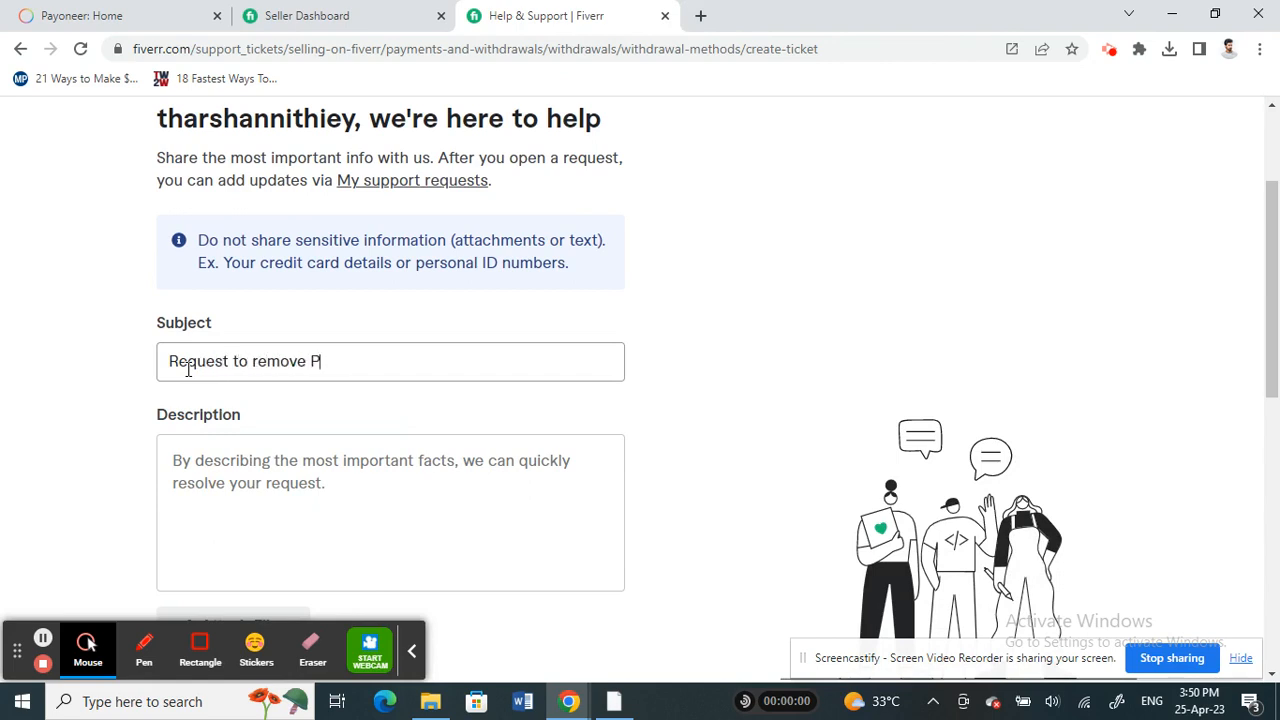
text(ayoneer)
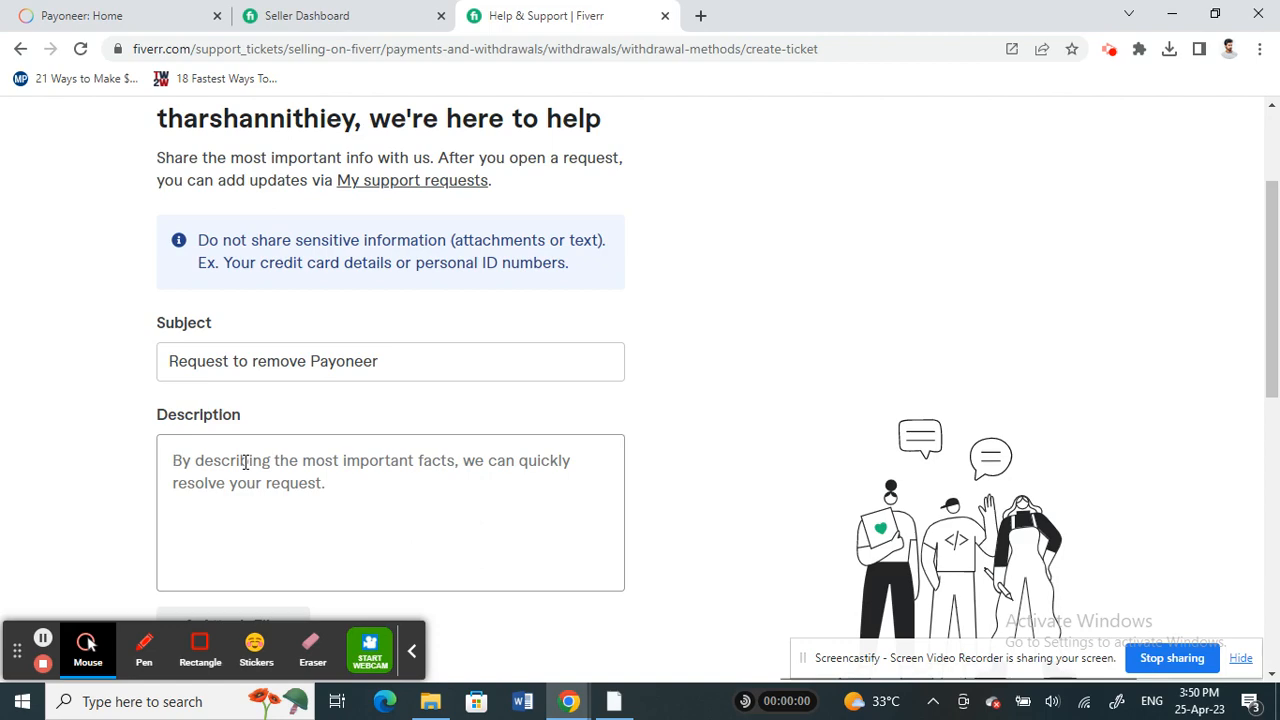
scroll(down, 3)
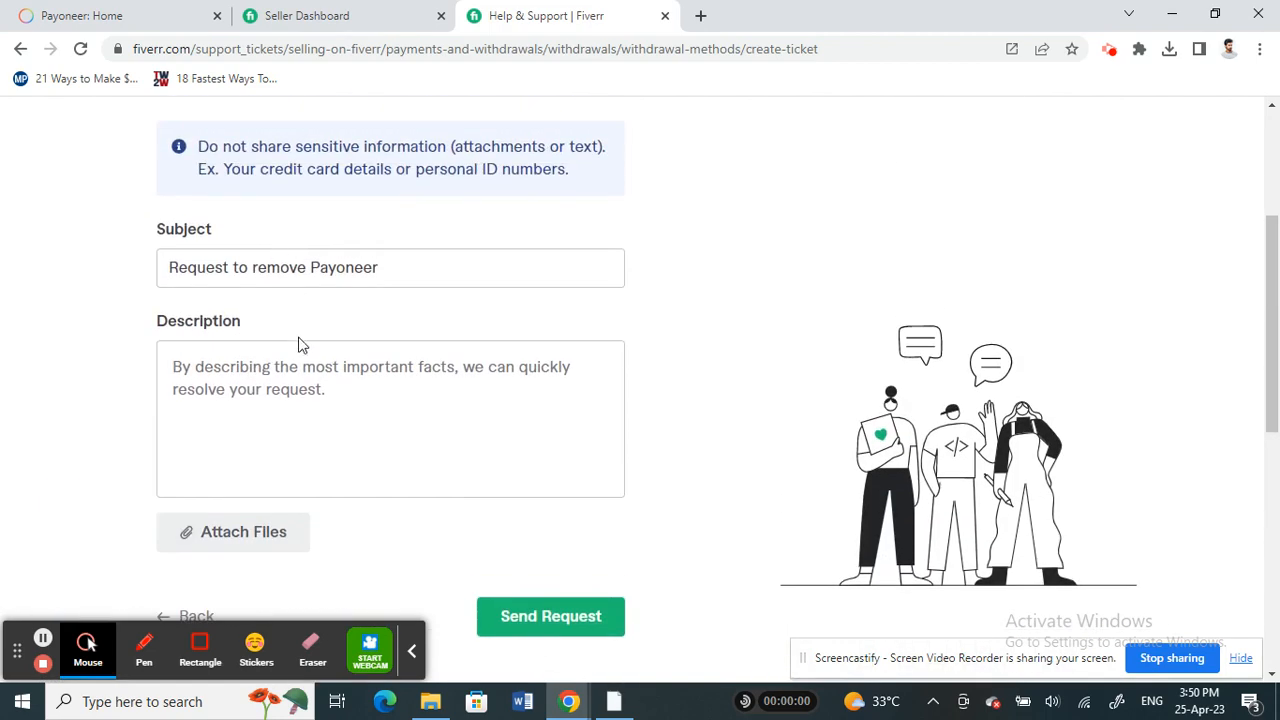
scroll(down, 3)
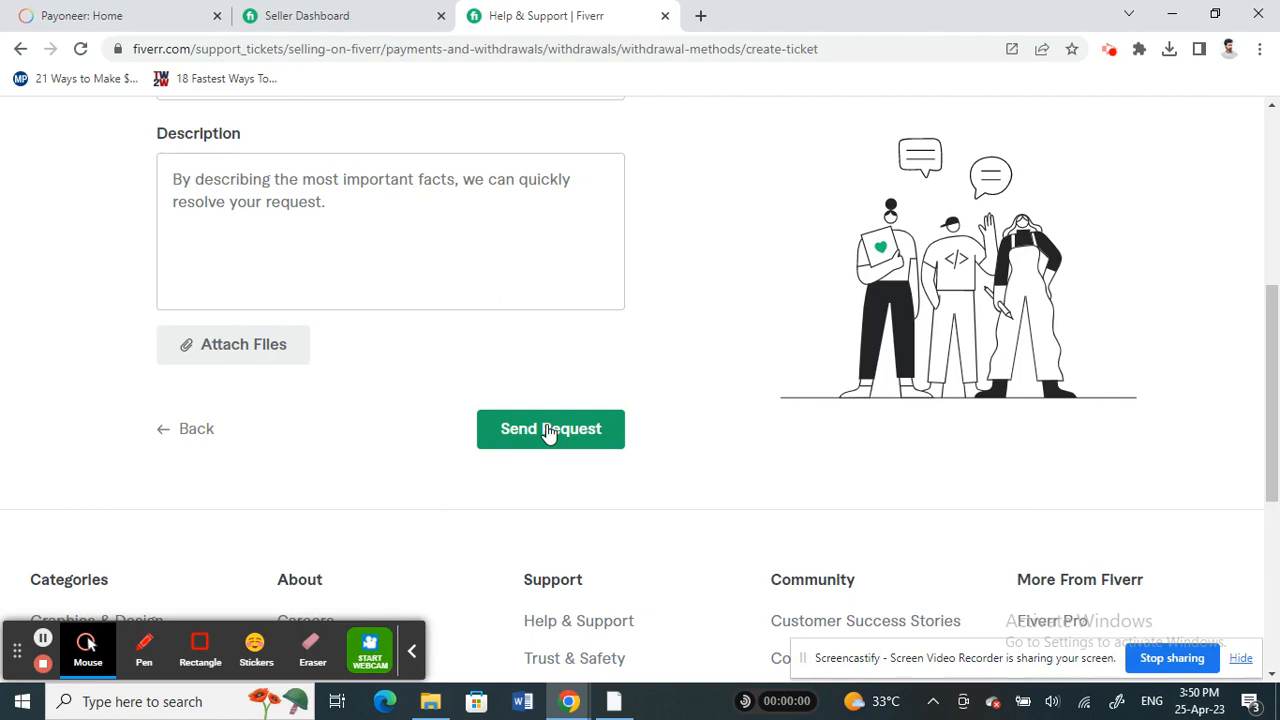
mouse_move(470, 479)
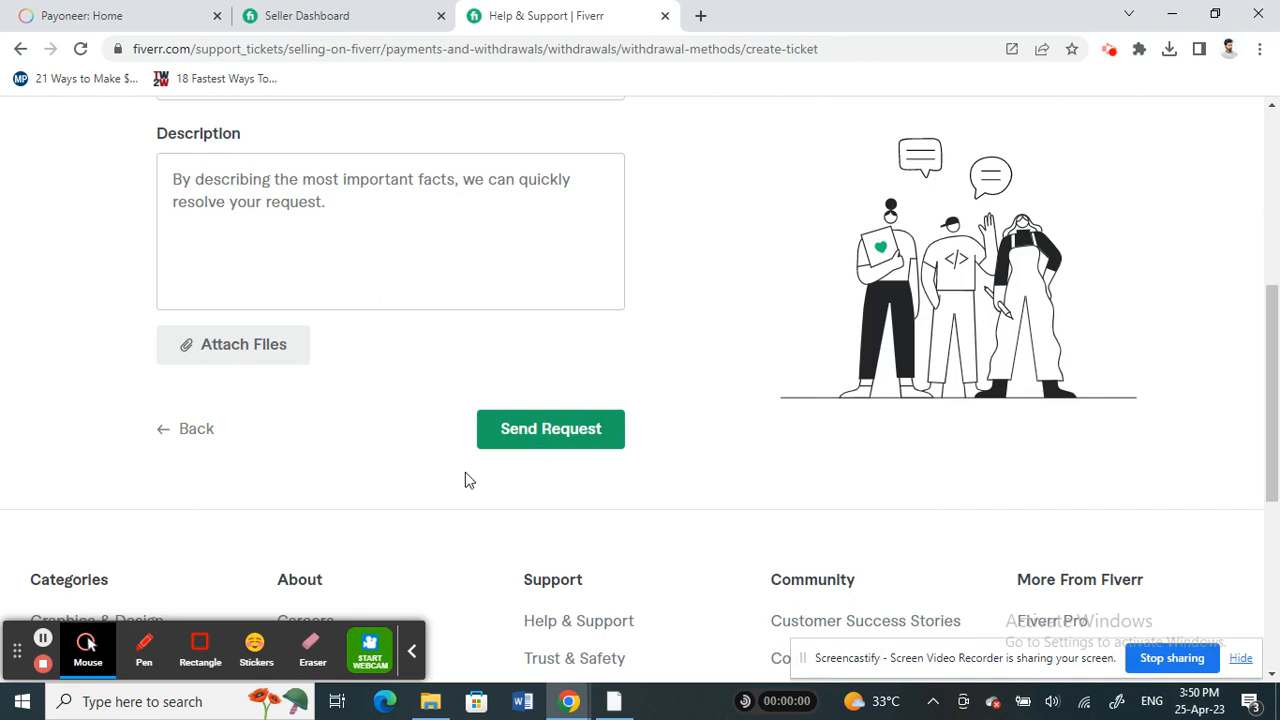